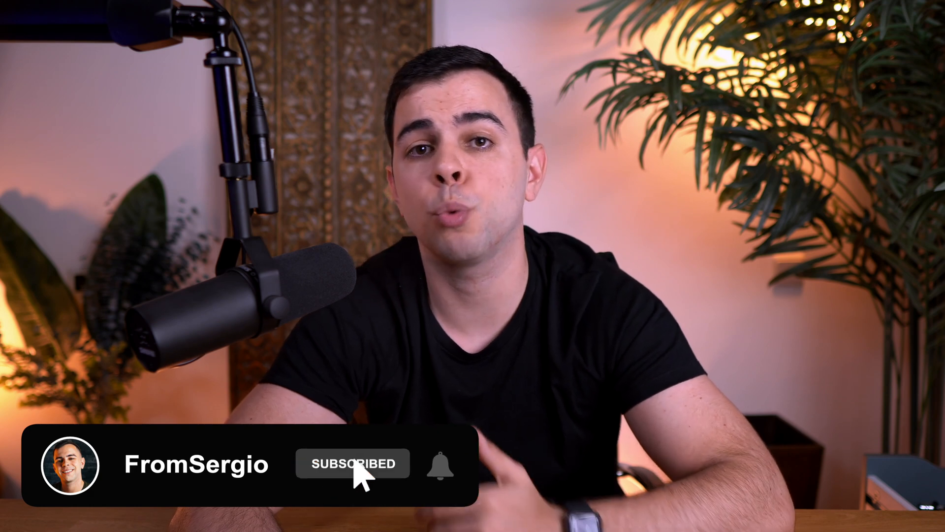
# Bring up the Alfred launcher and enter a 'chess' query.
pyautogui.click(440, 464)
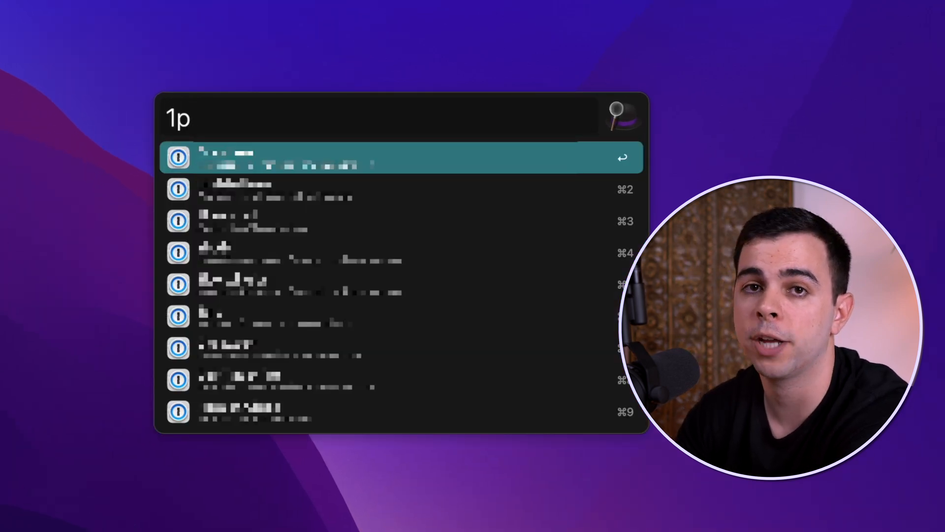
pyautogui.write('chess')
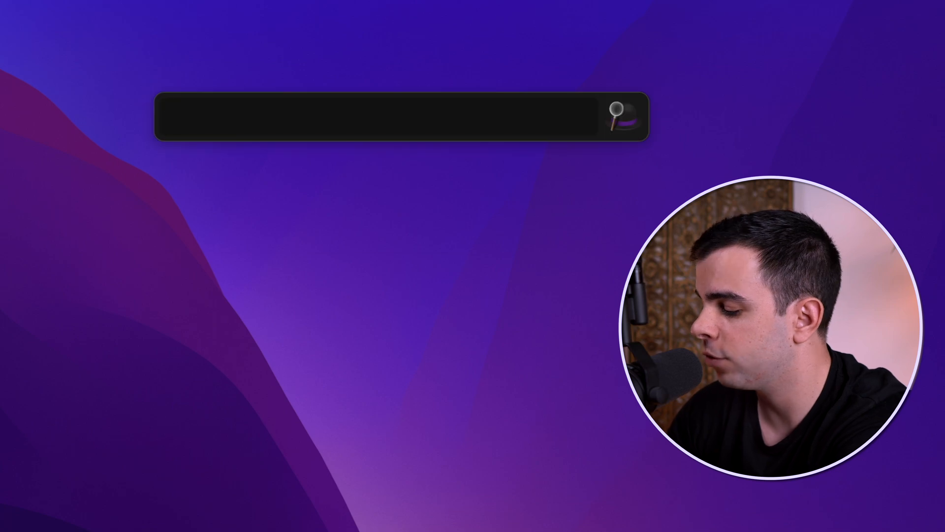
# Filter the 1Password vault entries with the query '1p alf'.
pyautogui.write('1p al')
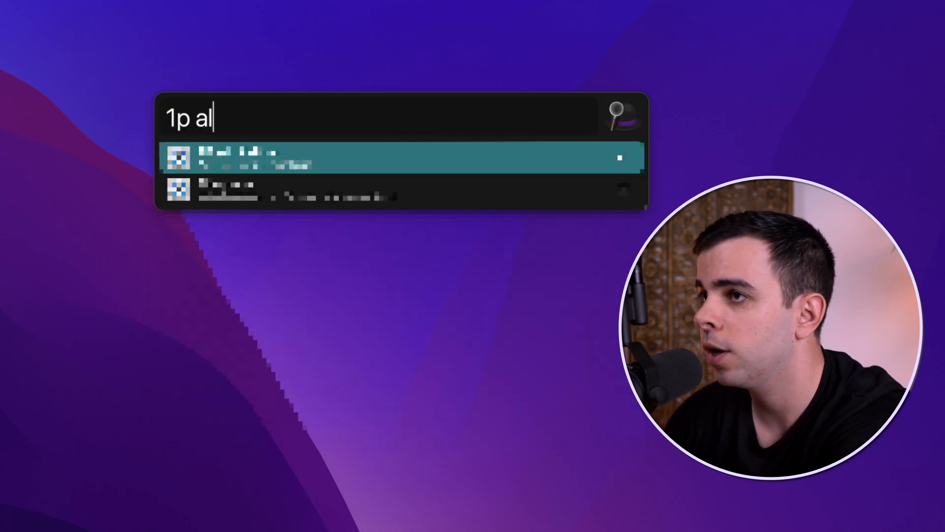
pyautogui.write('f')
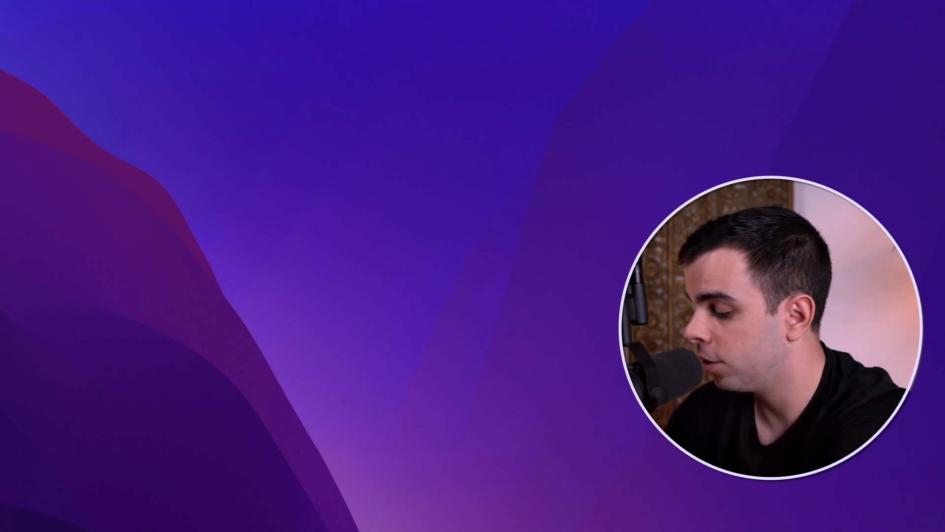
pyautogui.write('4ft')
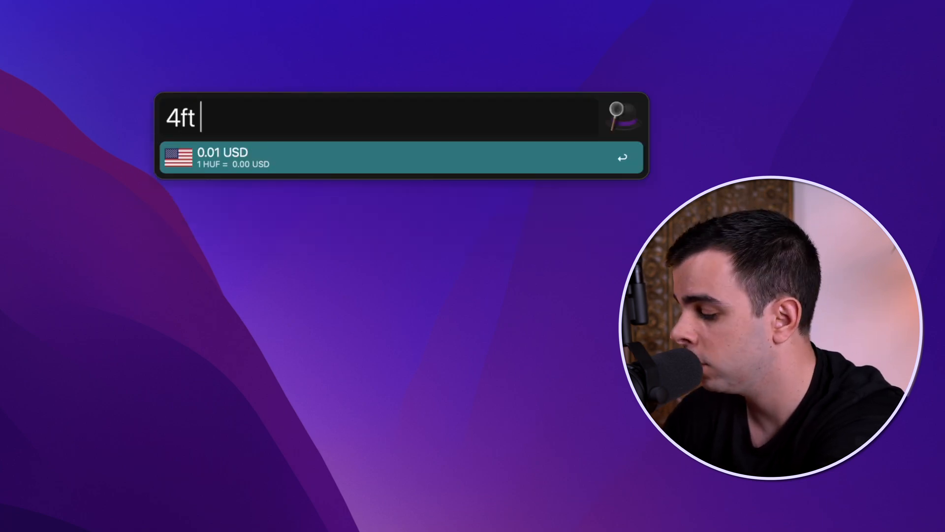
pyautogui.write('to')
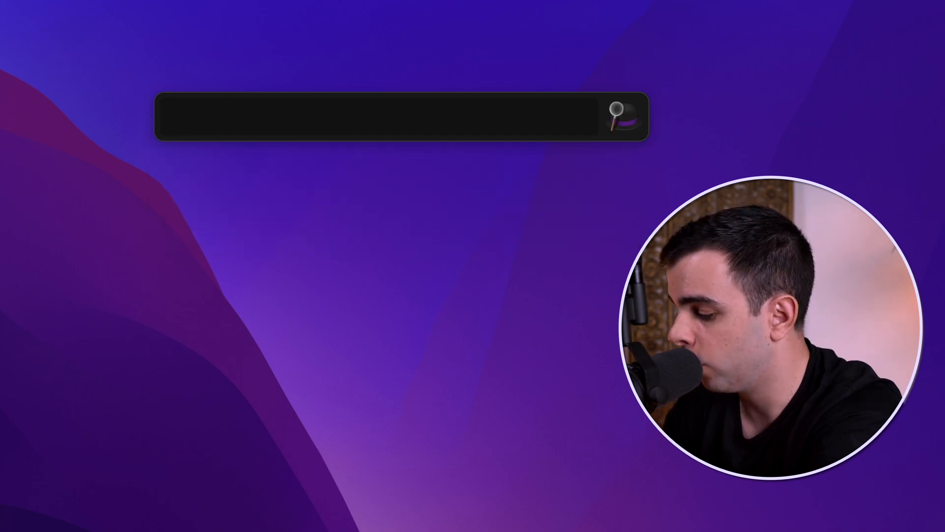
pyautogui.write('3lbs to g')
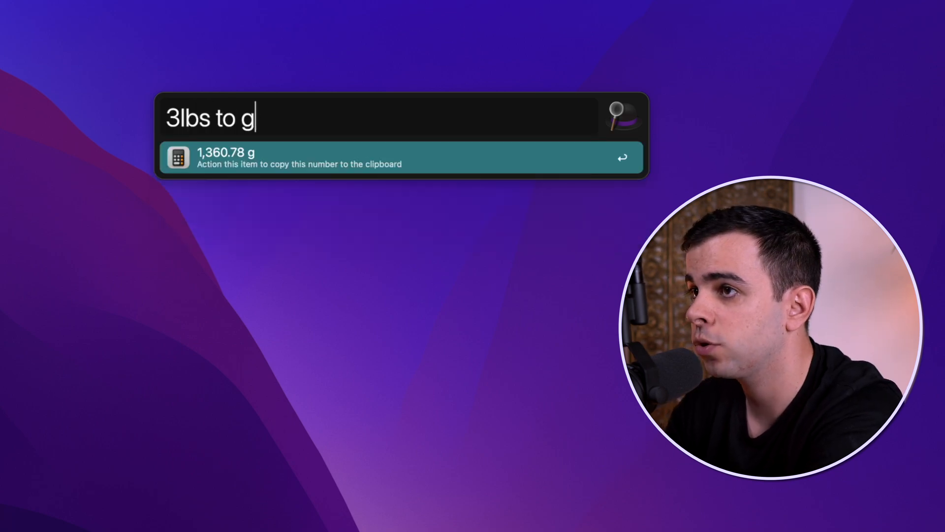
pyautogui.write('k')
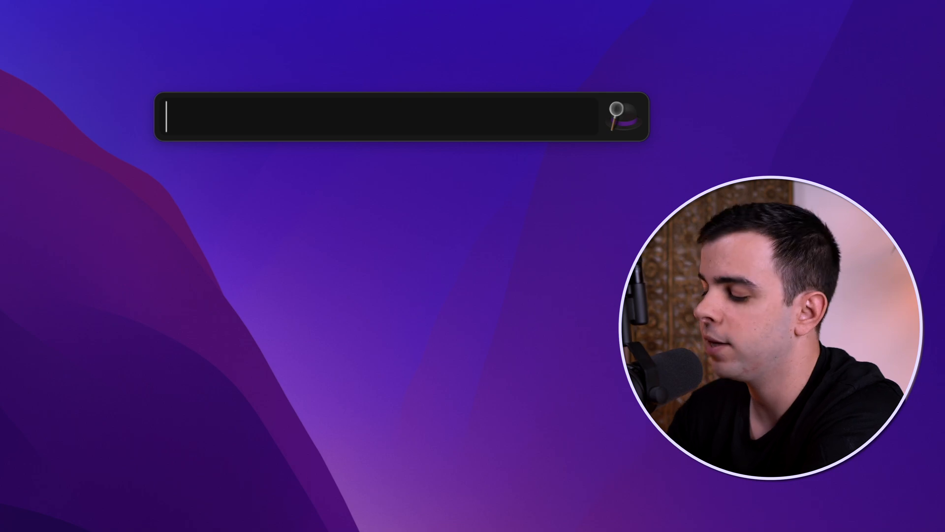
pyautogui.write('10gb')
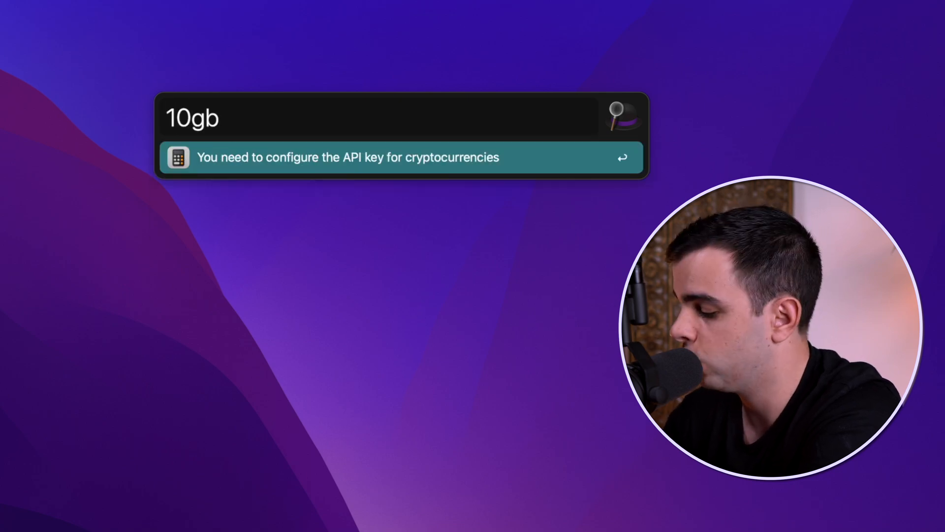
pyautogui.write('p to eur')
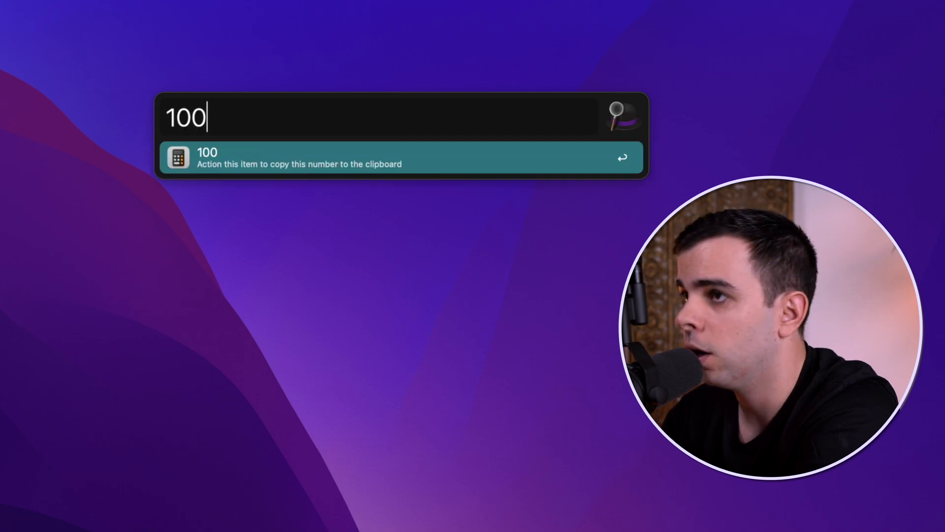
pyautogui.write('0thb to')
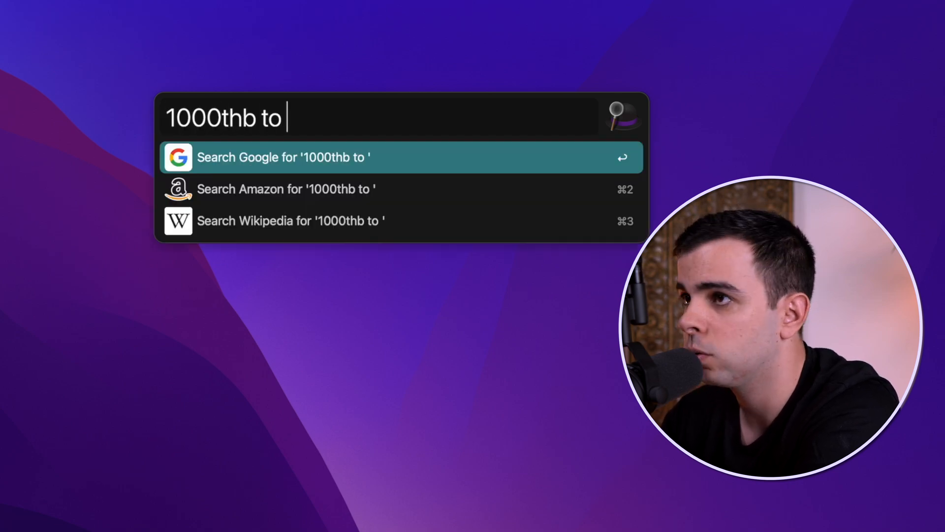
pyautogui.write('usd')
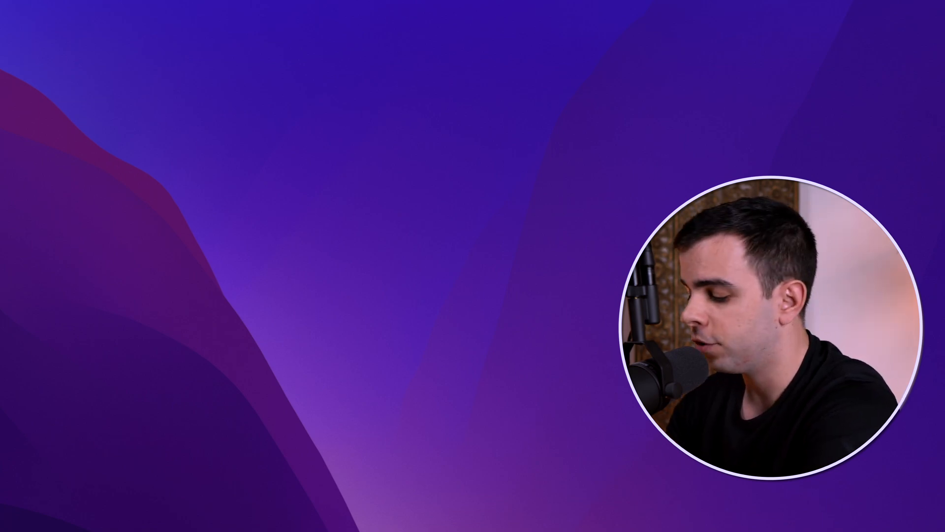
# Convert 45 euros and 100 Thai baht with Alfred's currency conversion.
pyautogui.write('45eur')
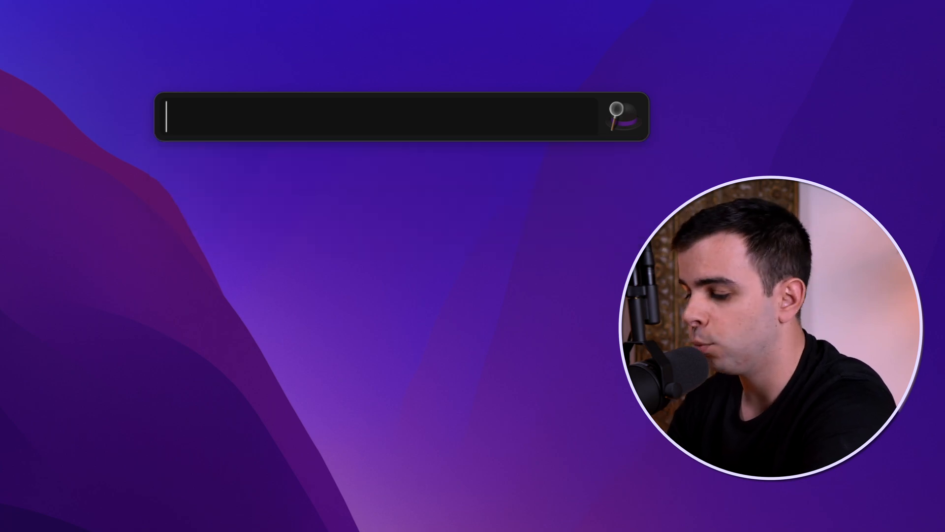
pyautogui.write('100thb')
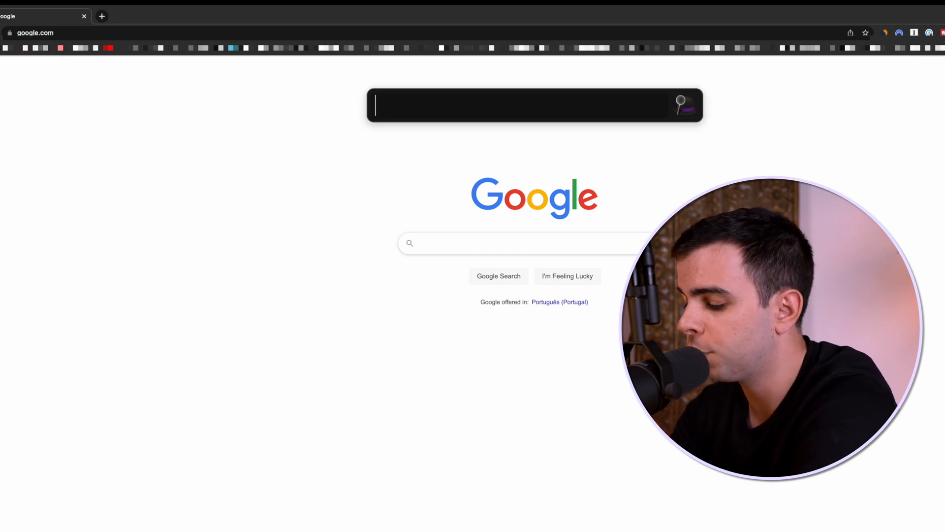
# Generate a Guerrilla Mail address with the 'tmp' keyword and paste it into Google.
pyautogui.write('tmp')
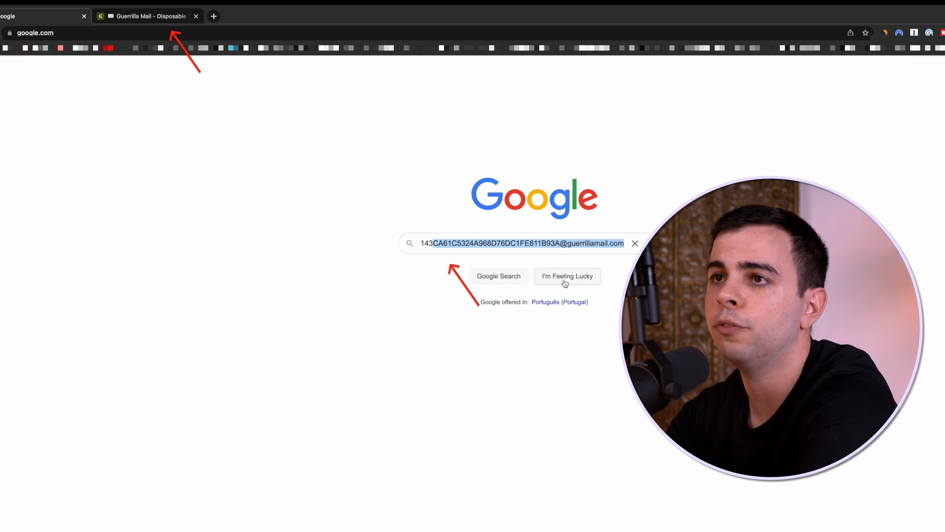
# Switch to the Guerrilla Mail tab and read the inbox's welcome message.
pyautogui.click(148, 16)
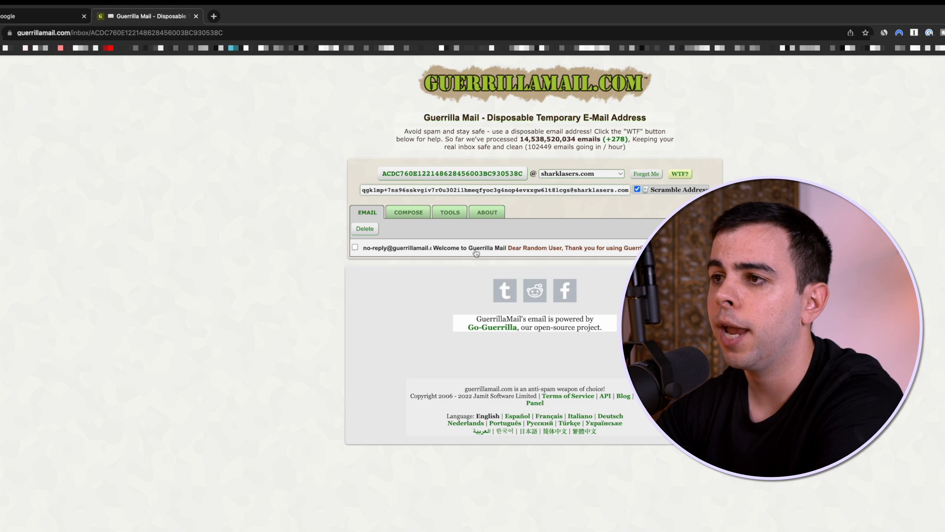
pyautogui.click(494, 248)
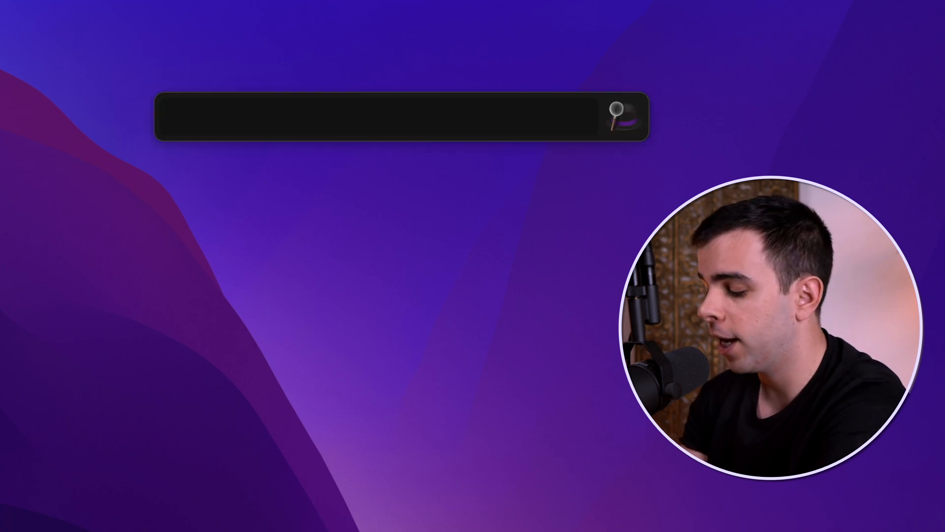
# Search Goodreads for 'family upstairs' with bk and show the first book's actions.
pyautogui.write('bk')
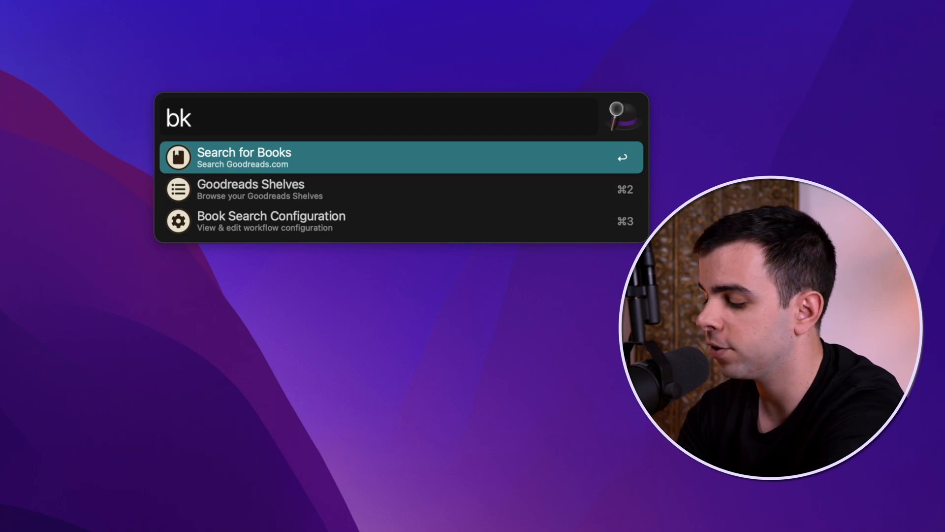
pyautogui.write('family ups')
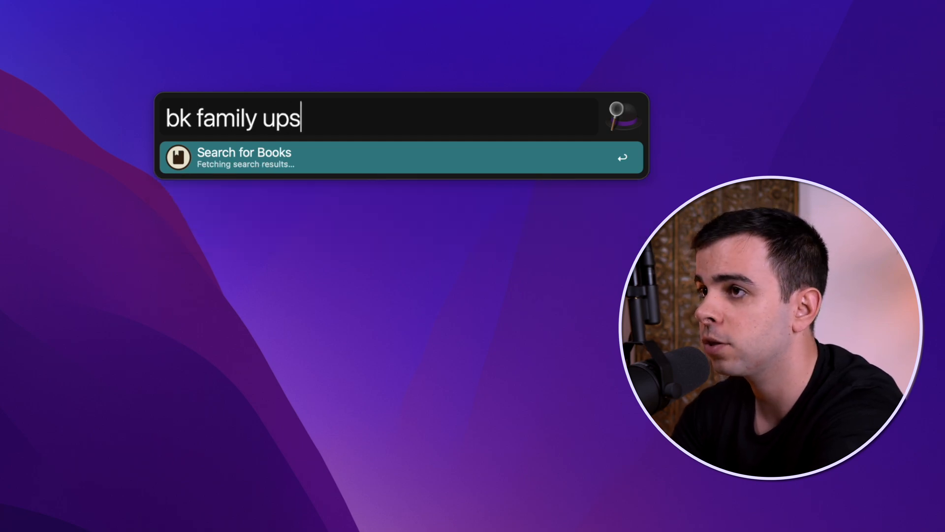
pyautogui.write('tairs')
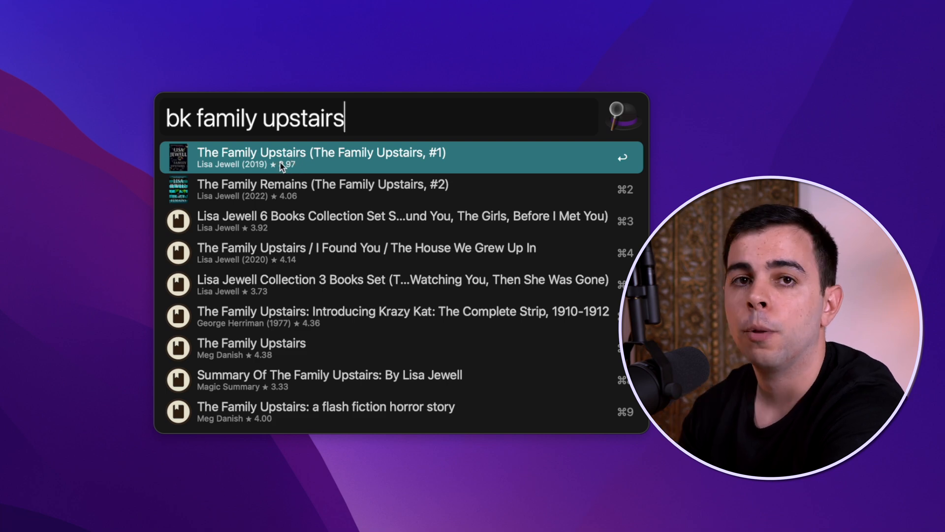
pyautogui.press('cmd+enter')
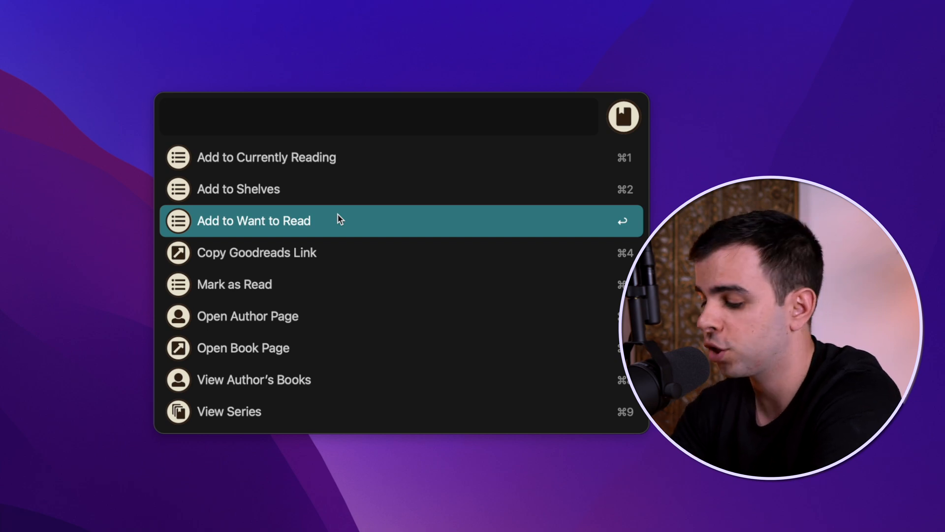
# Search movies for 'the godfather' and select The Godfather (1972).
pyautogui.write('mov')
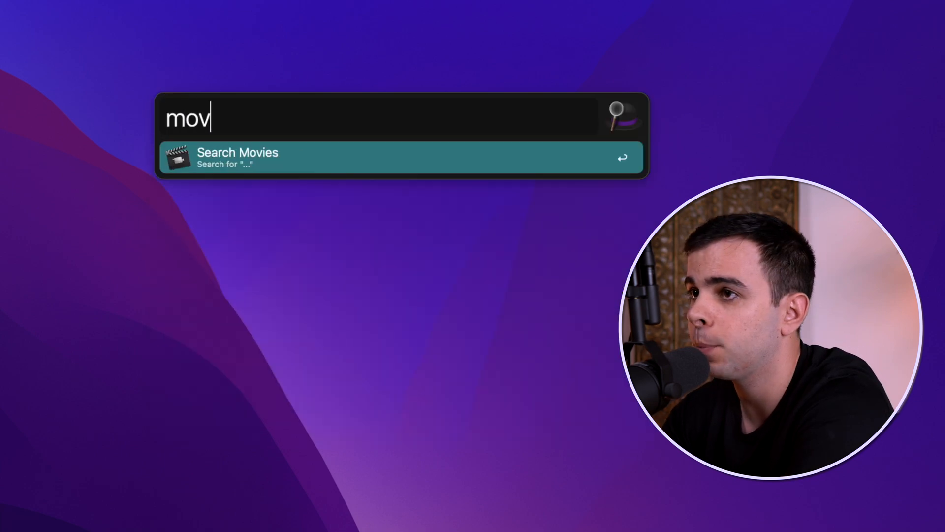
pyautogui.write('ie the god')
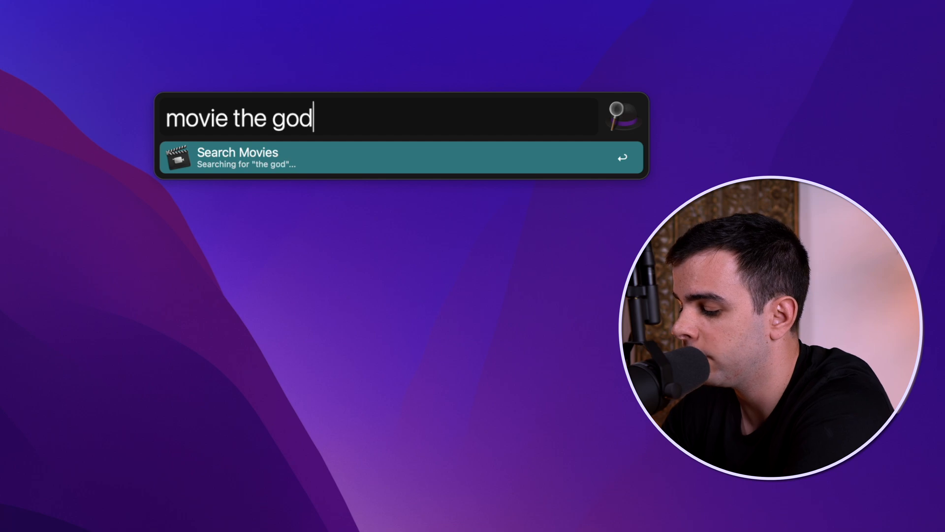
pyautogui.write('father')
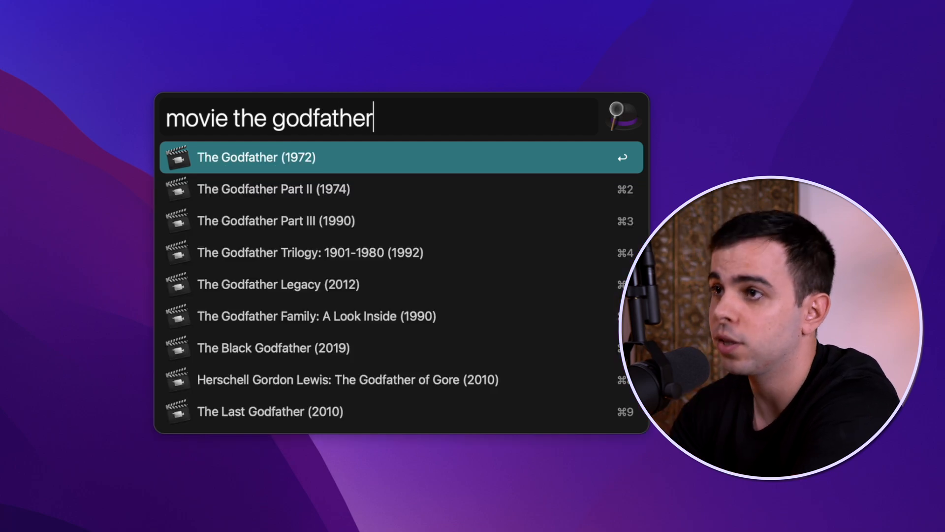
pyautogui.press('Down')
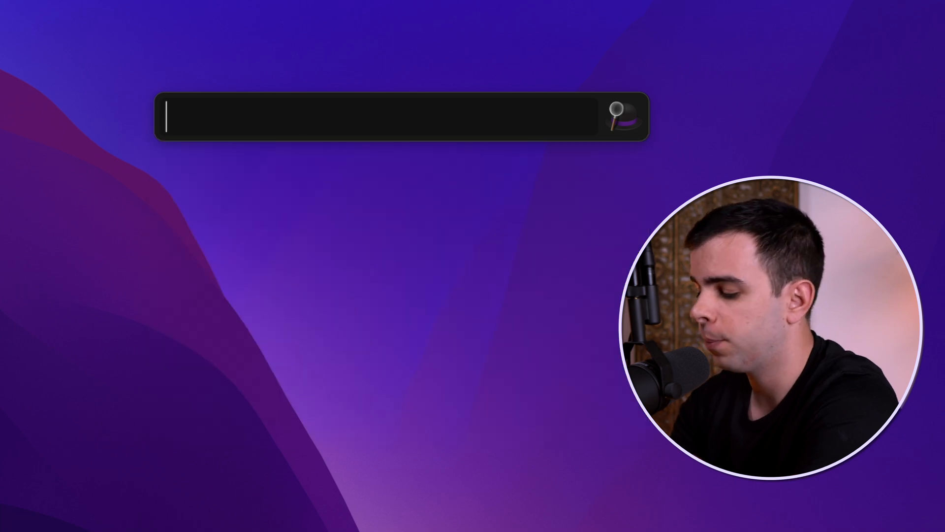
# Run a 'tv surv' search, then query Powerthesaurus synonyms with 'syn also'.
pyautogui.write('tv surv')
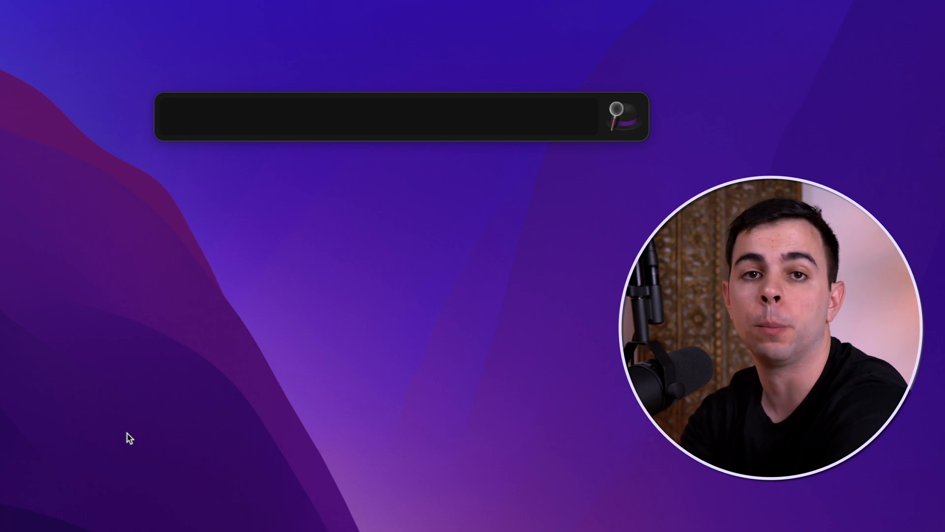
pyautogui.click(362, 116)
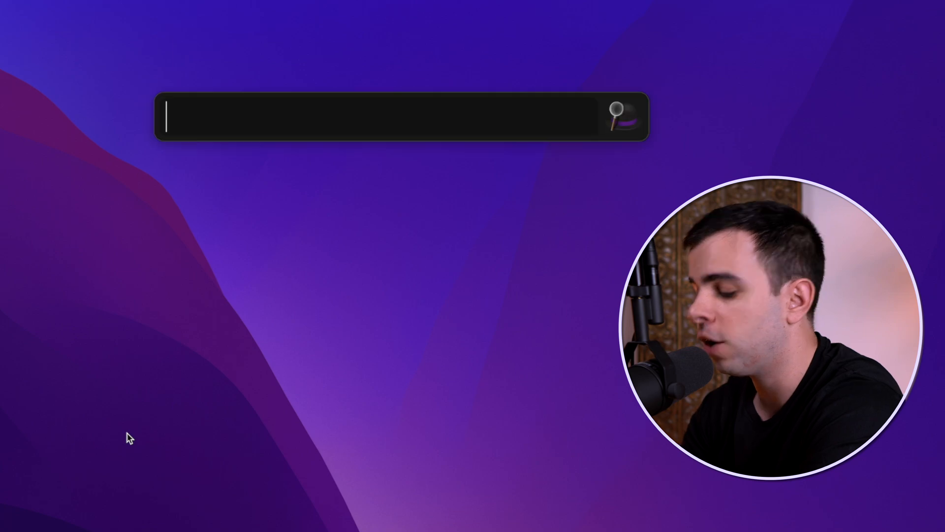
pyautogui.write('syn')
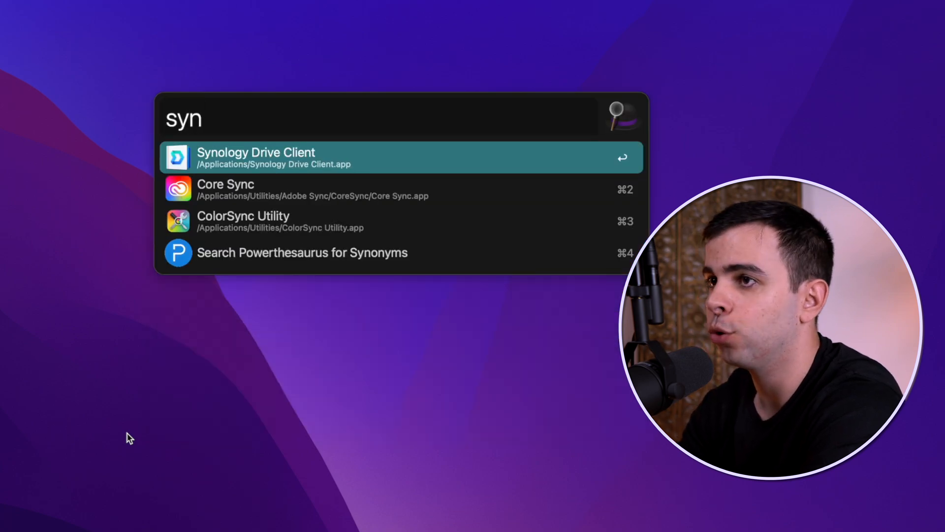
pyautogui.write('also')
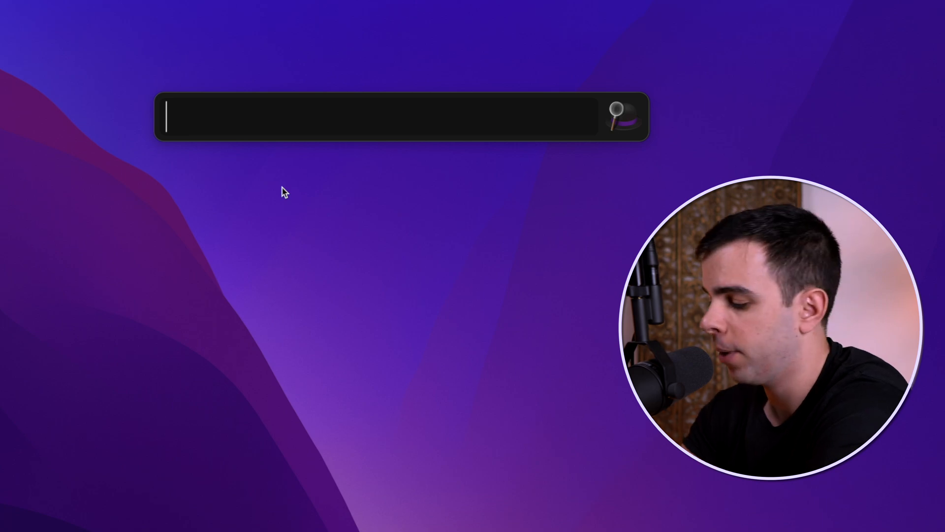
# Browse Powerthesaurus antonyms for 'happy', then start a 'tz' time zone query.
pyautogui.write('ant')
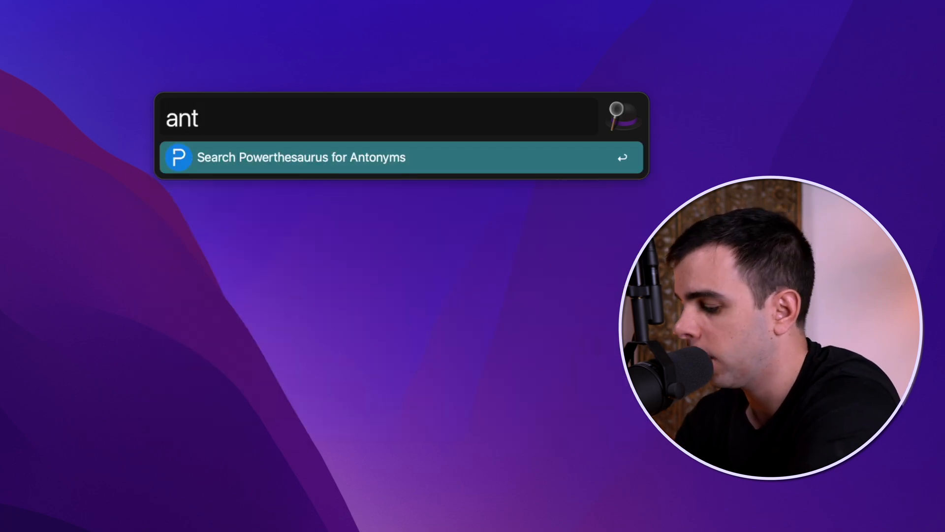
pyautogui.write('happy')
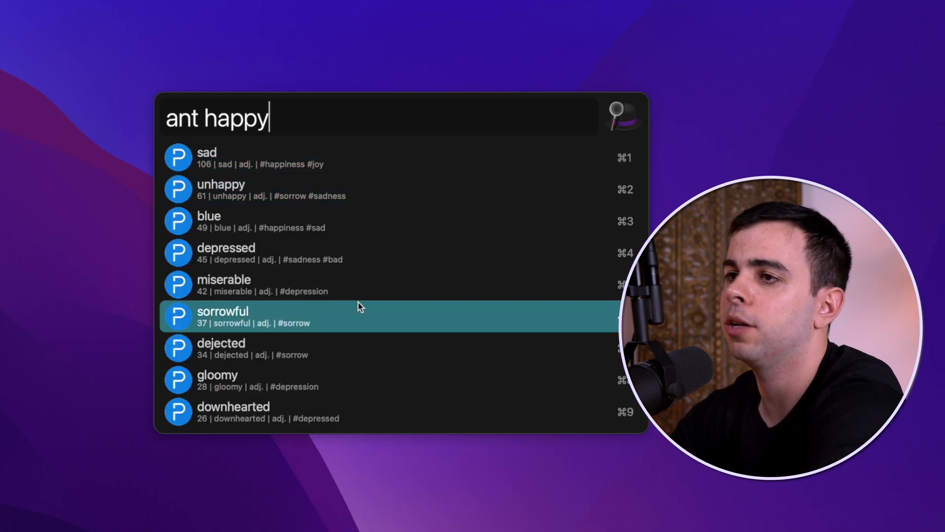
pyautogui.press('Up')
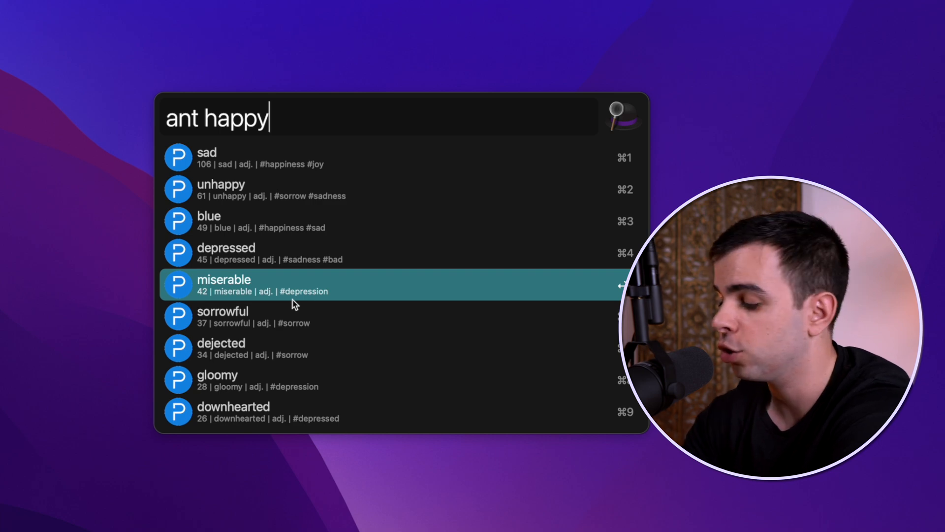
pyautogui.write('tz')
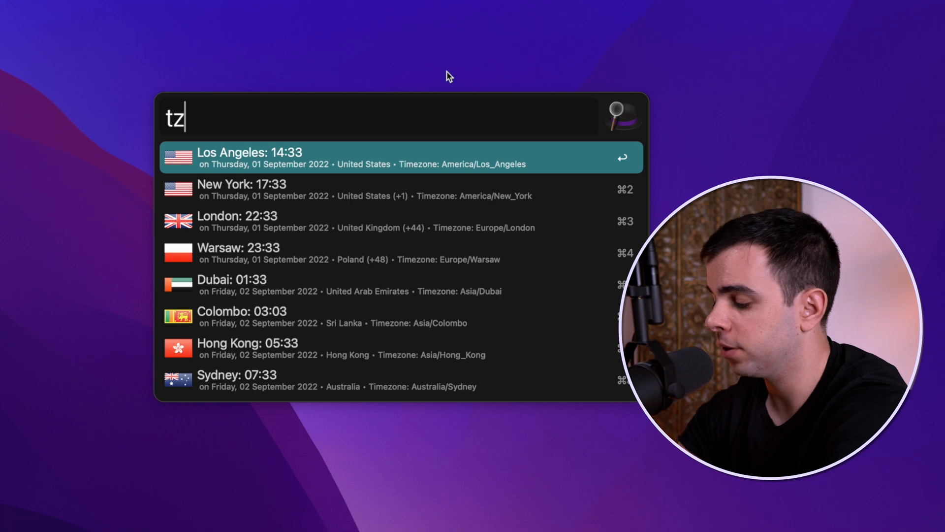
# Search 'timezone add Austin' to add an Austin city, then query 'tz' again.
pyautogui.write('time')
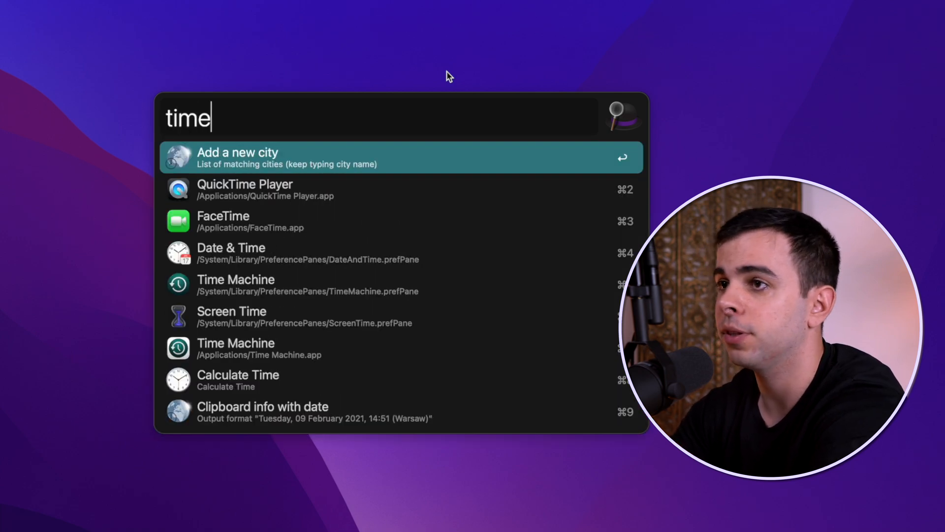
pyautogui.write('zone add Au')
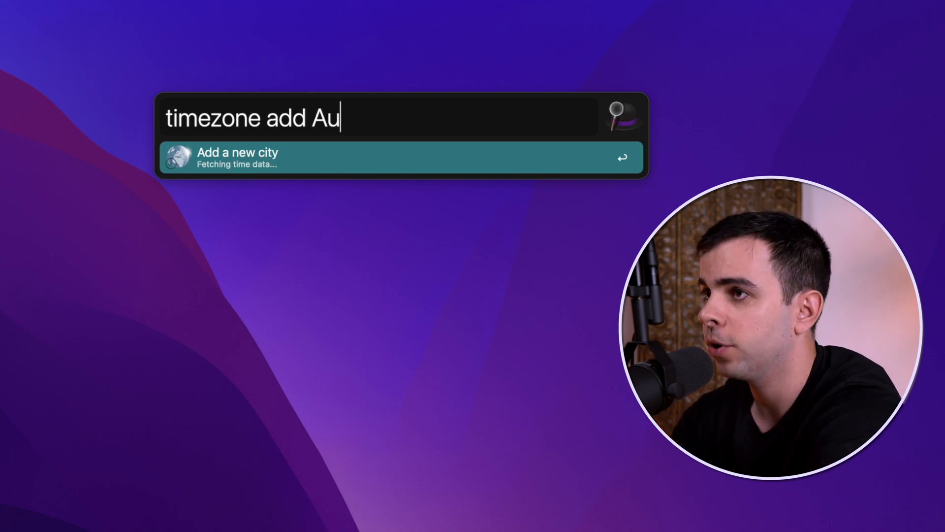
pyautogui.write('stin')
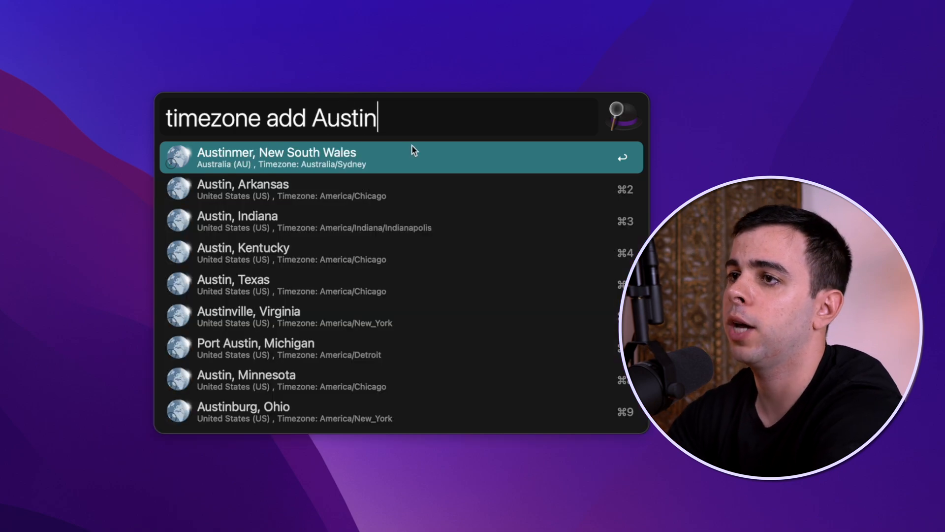
pyautogui.press('Escape')
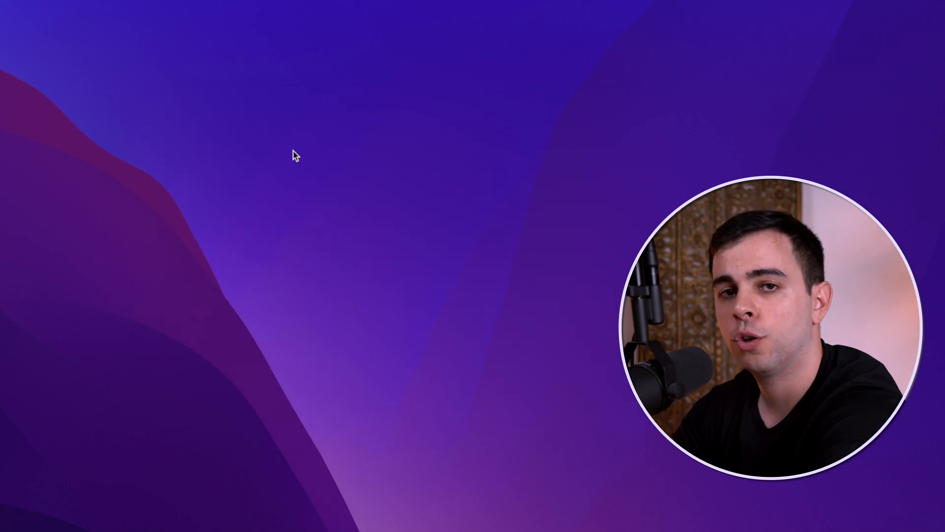
pyautogui.write('t')
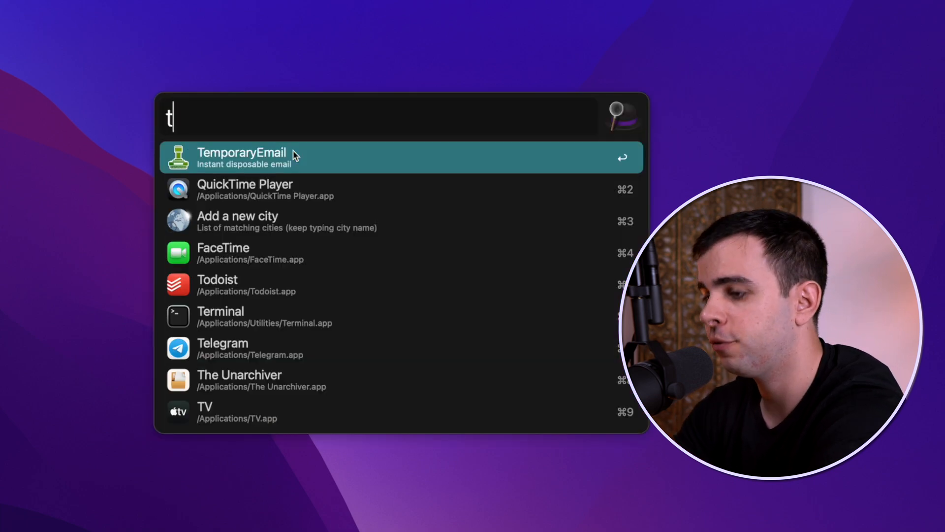
pyautogui.write('z')
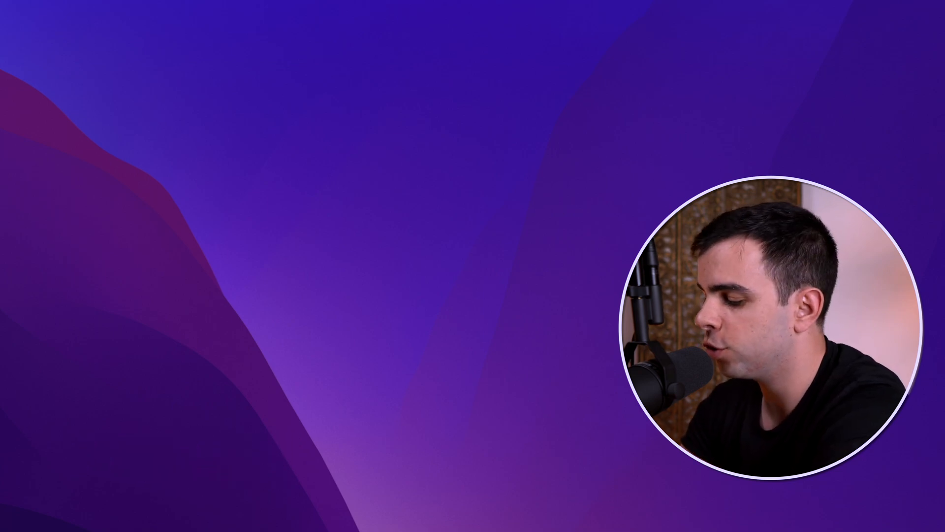
# Search Alfred's emoji workflow for 'thread' and copy the thread emoji.
pyautogui.write('e')
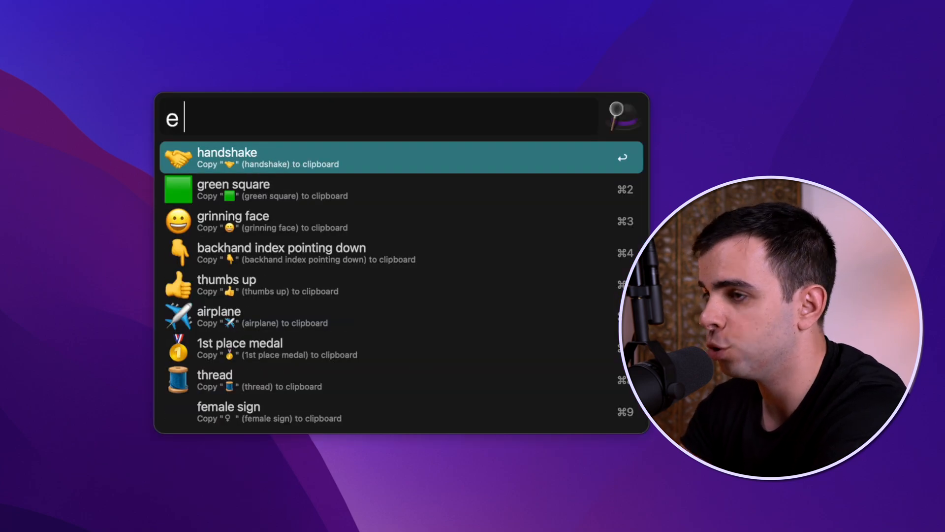
pyautogui.write('th')
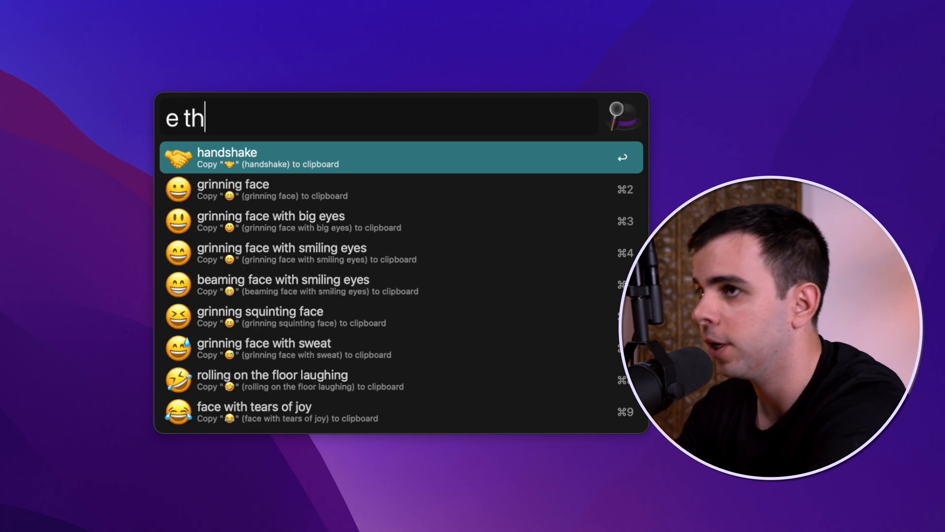
pyautogui.write('read')
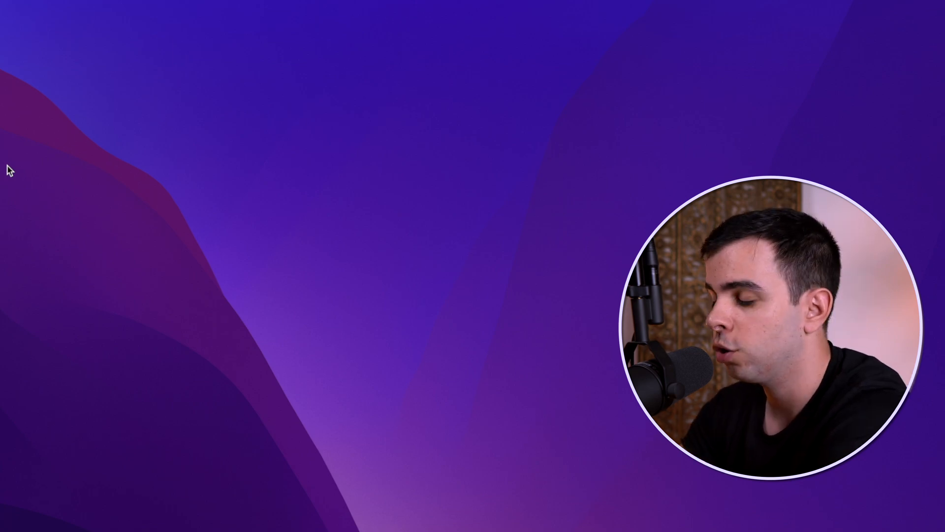
# Query 'input' to pick a microphone, then 'output' to pick the speaker device.
pyautogui.write('inp')
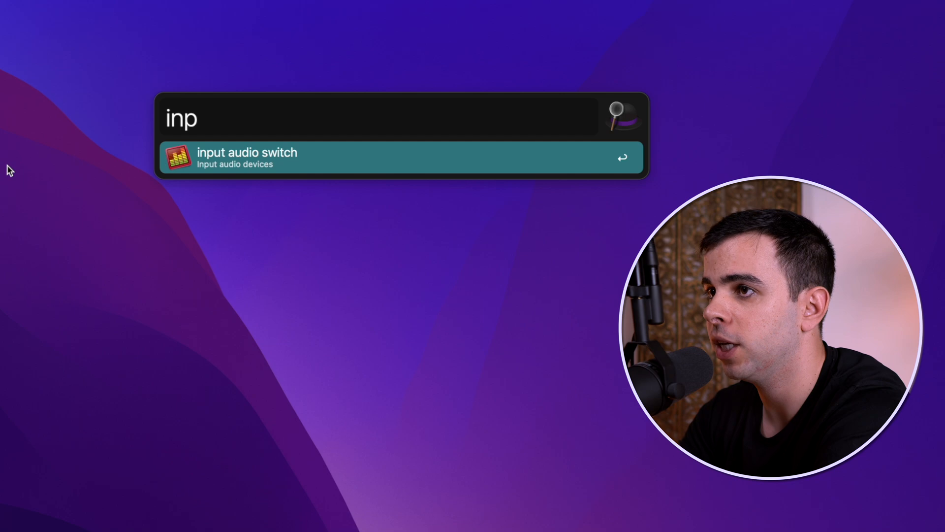
pyautogui.write('ut')
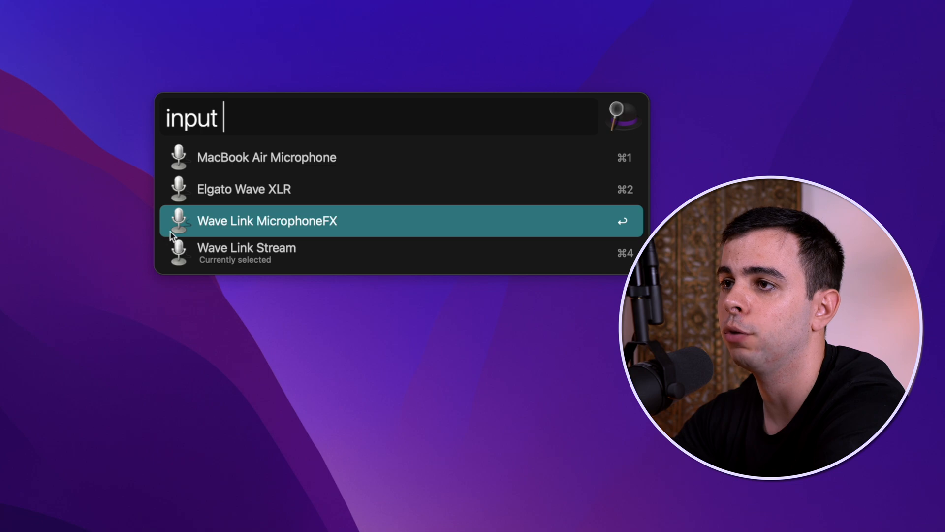
pyautogui.write('out')
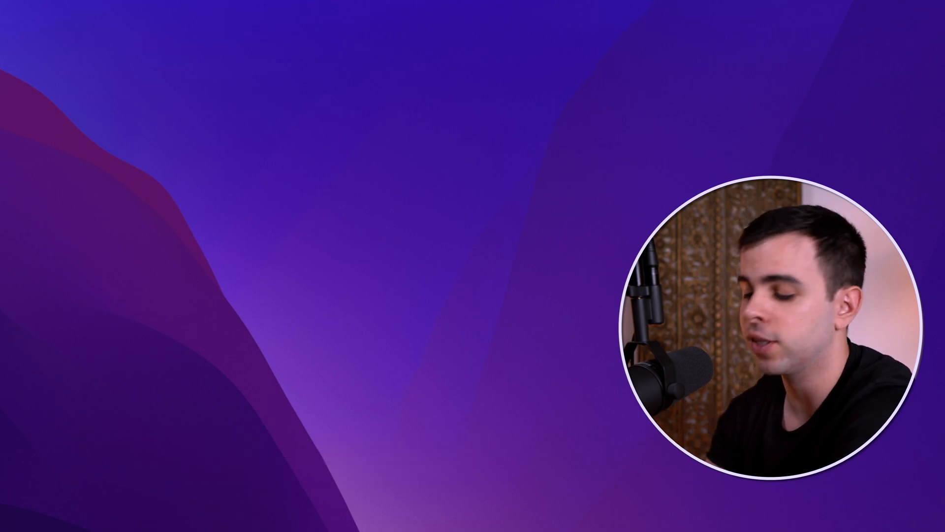
# Show recent files with 'last', open an entry, then type 'abs'.
pyautogui.write('last')
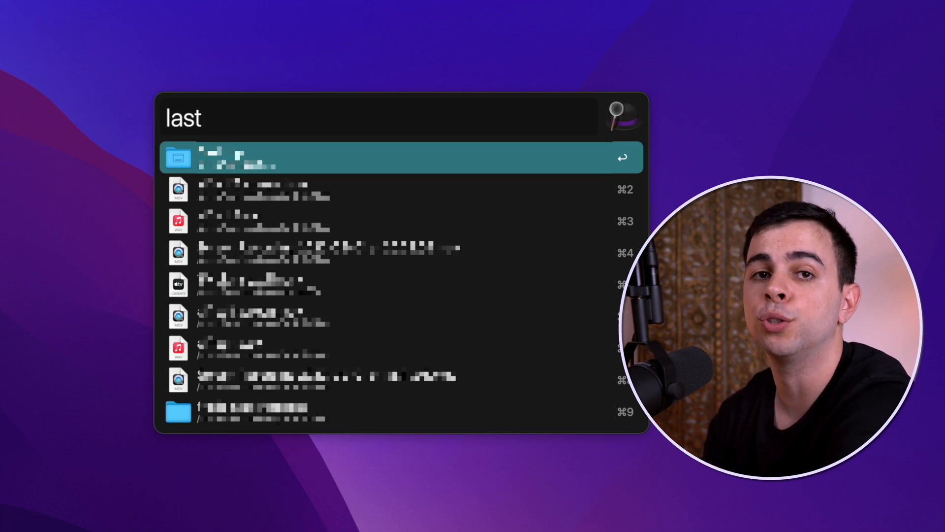
pyautogui.click(201, 117)
pyautogui.write('t')
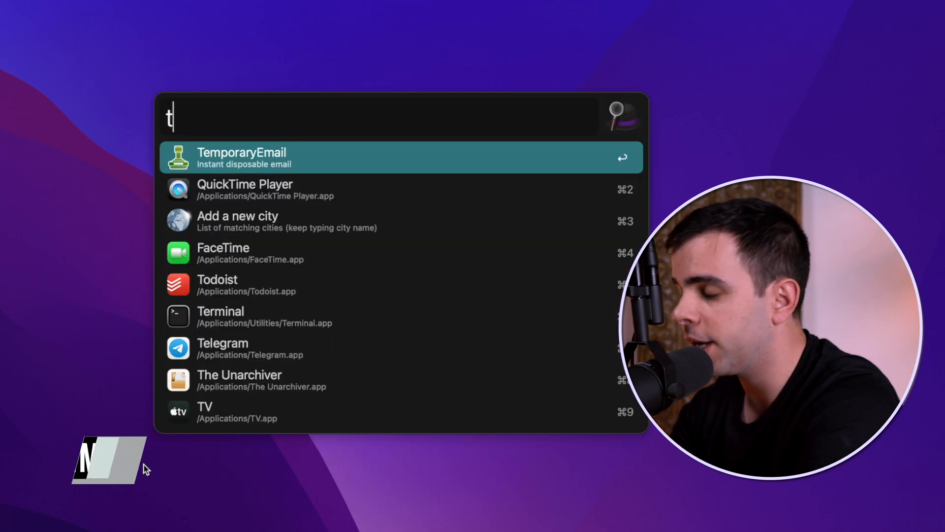
pyautogui.write('abs')
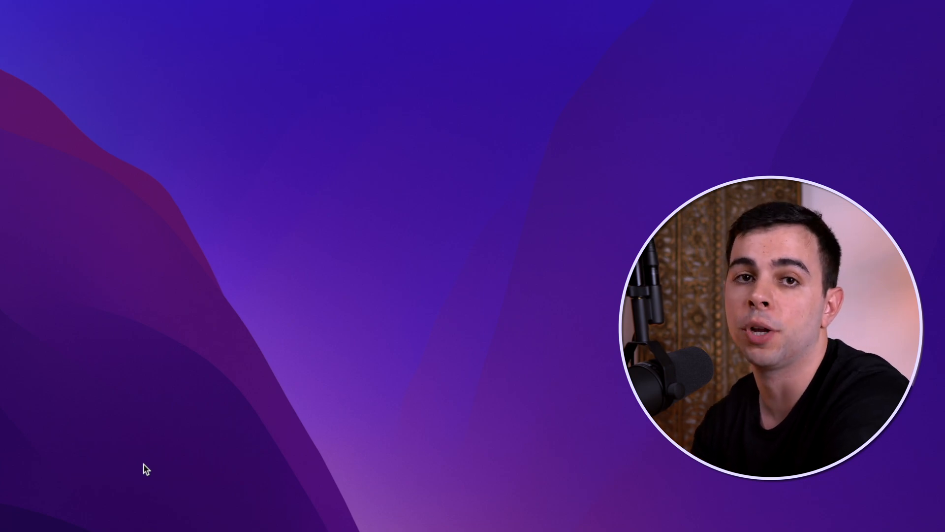
pyautogui.moveTo(124, 280)
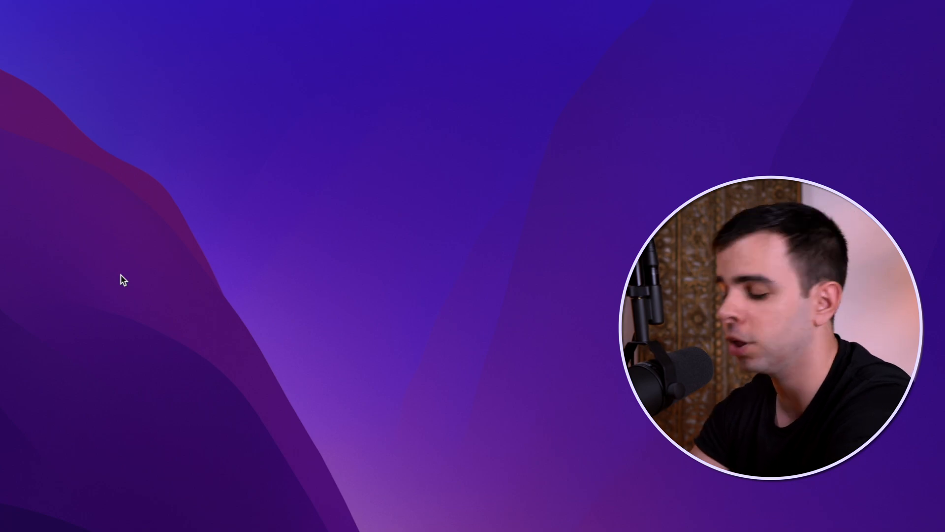
# Run the 'gh templater' GitHub repository search.
pyautogui.write('gh te')
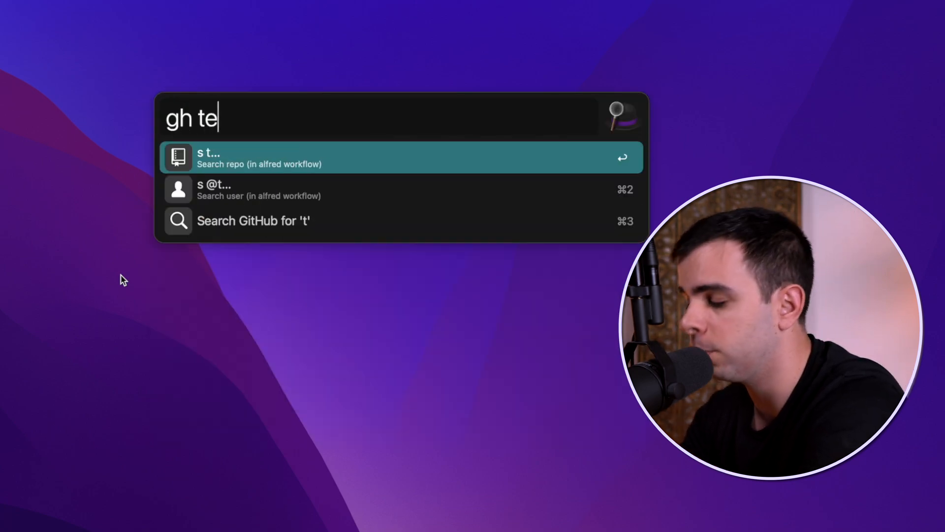
pyautogui.write('mplater')
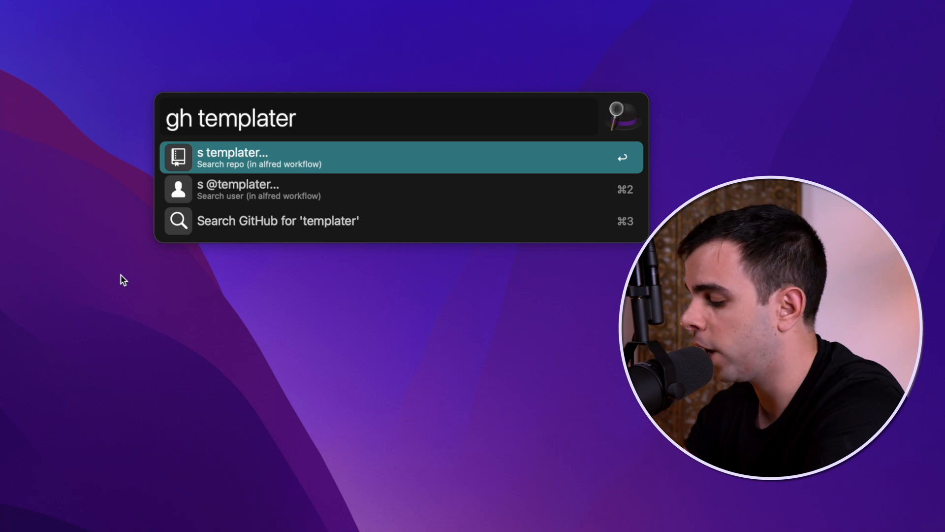
pyautogui.press('Return')
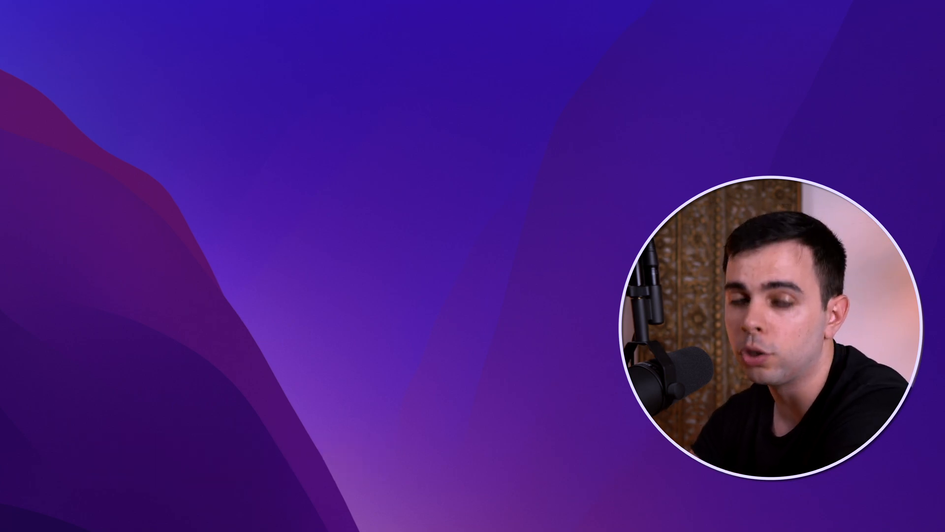
# Enter 'coffee 120' to offer keeping the Mac awake for 120 minutes.
pyautogui.write('coffee')
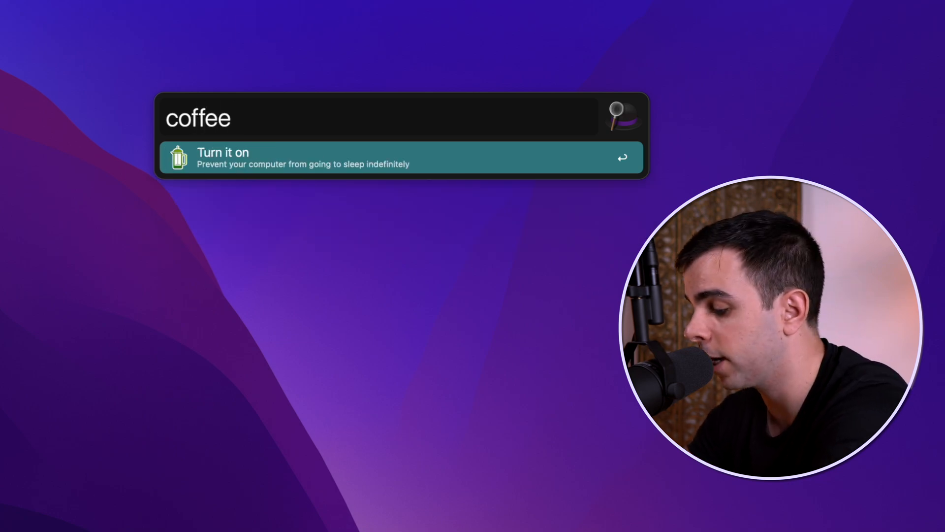
pyautogui.write('120')
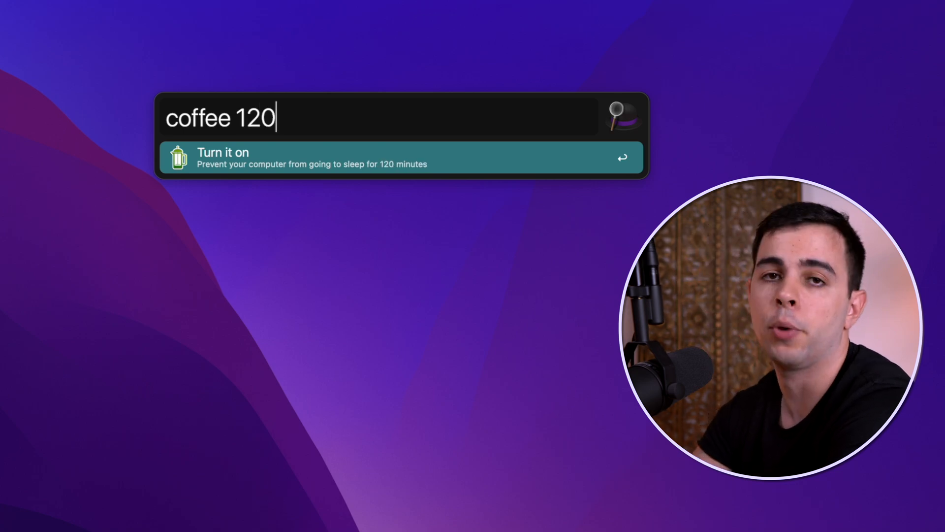